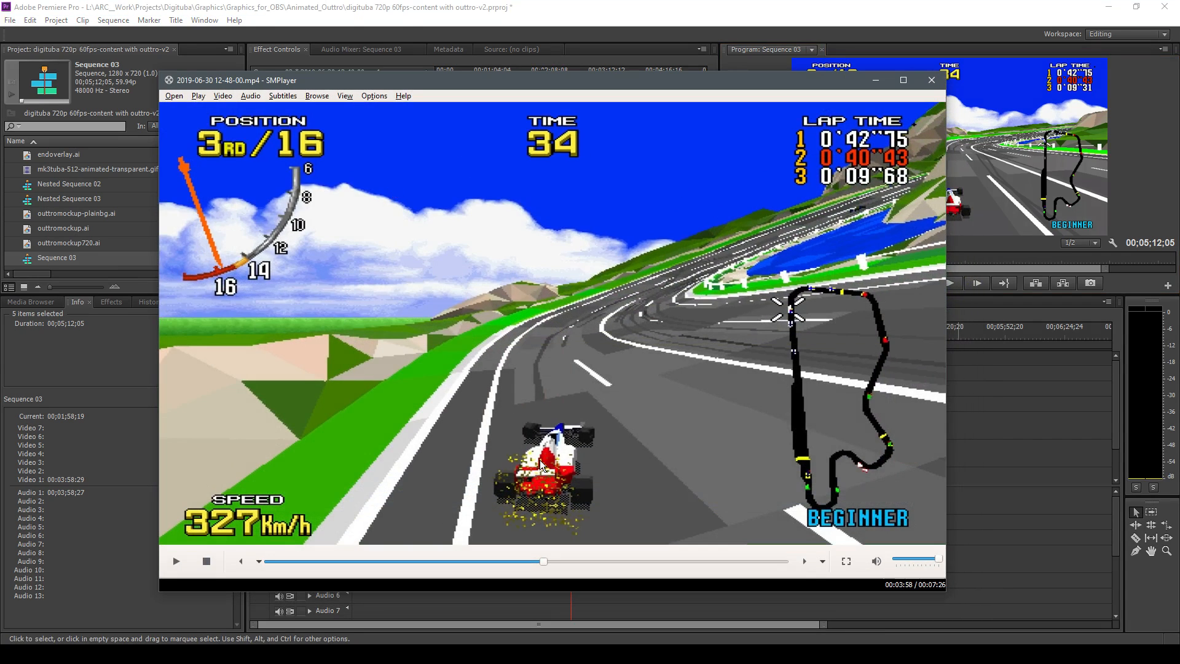
- Play the racing clip in SMPlayer for a few seconds and pause it near 04:13
left_click(176, 562)
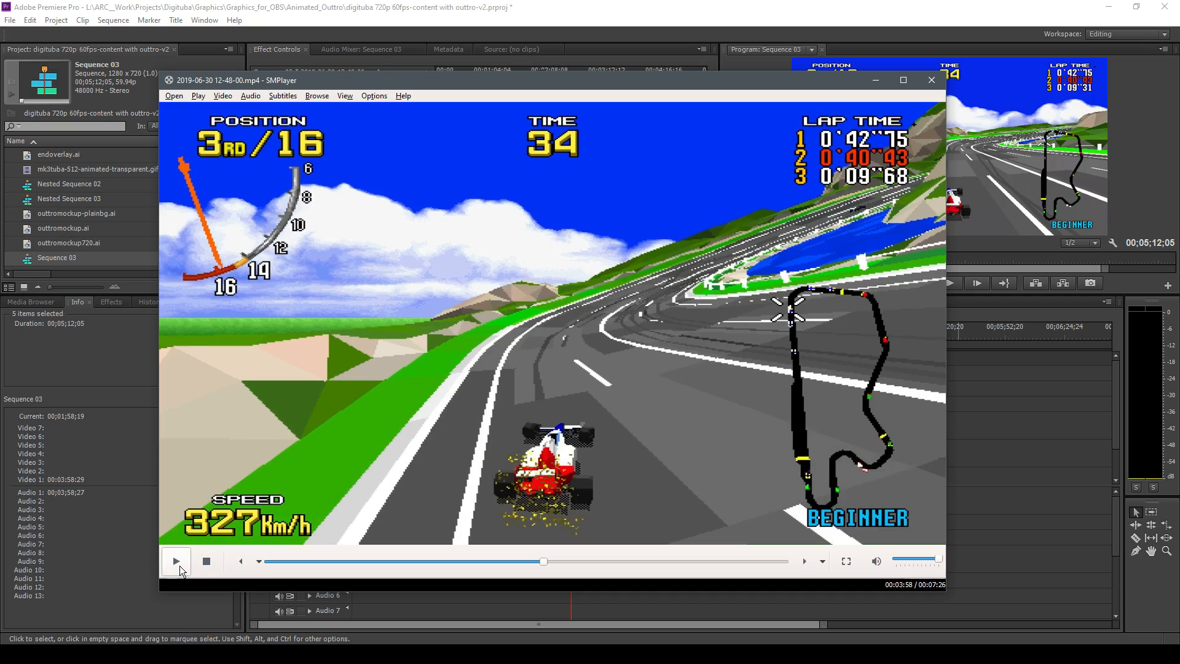
mouse_move(175, 561)
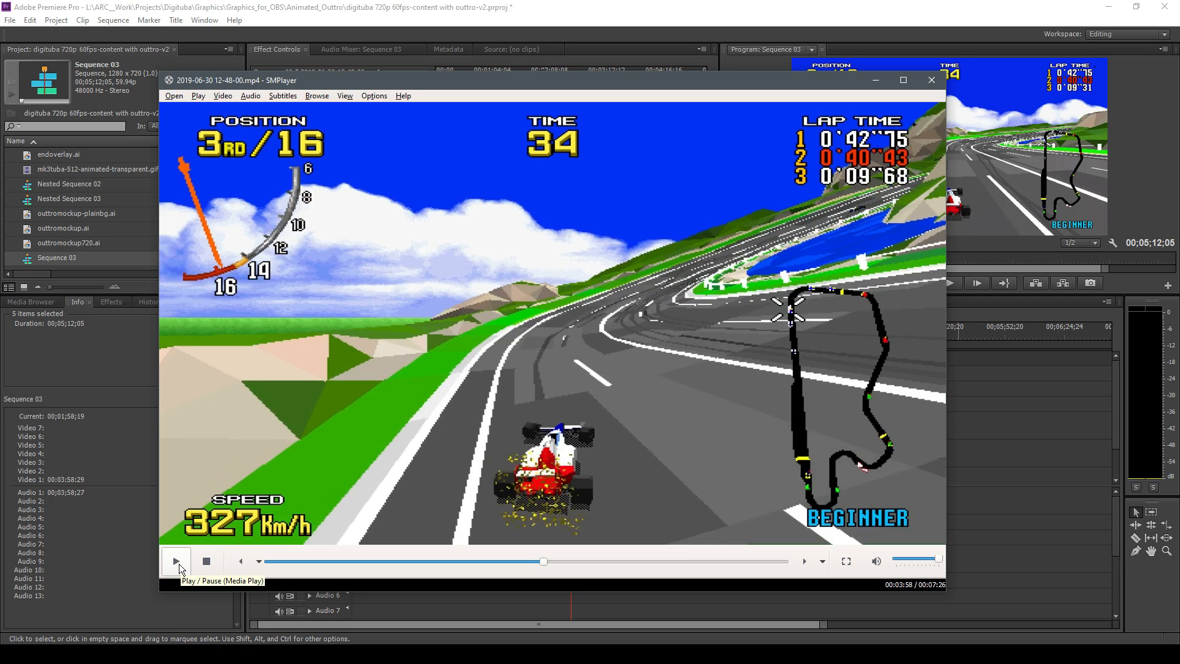
left_click(176, 561)
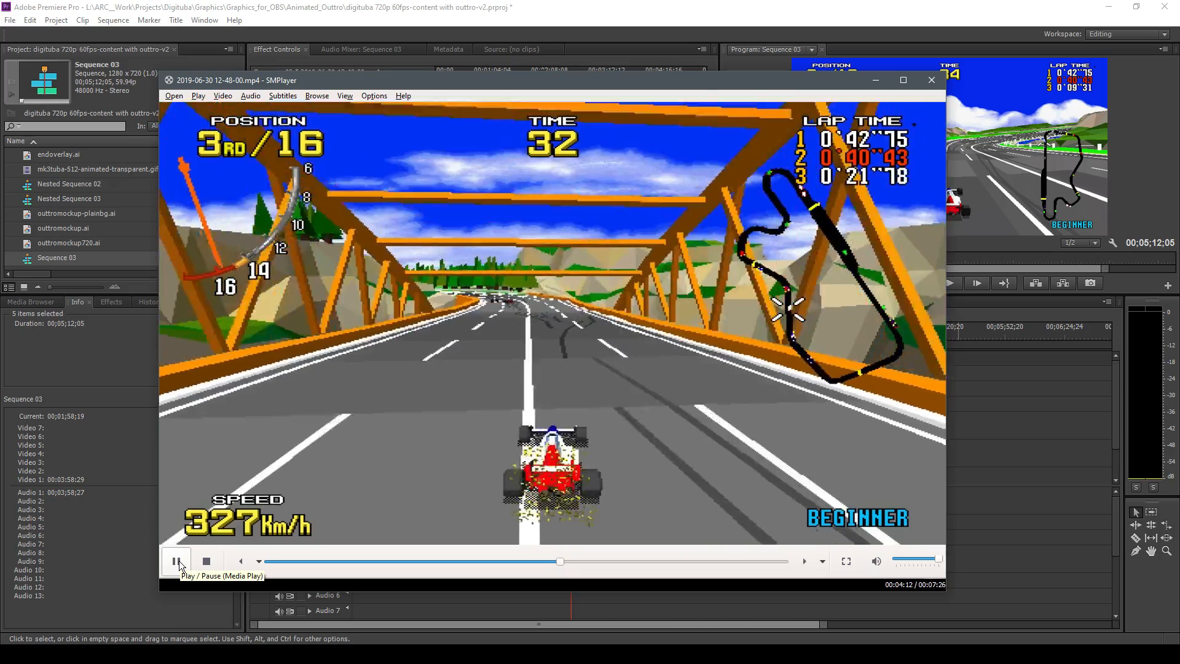
left_click(176, 560)
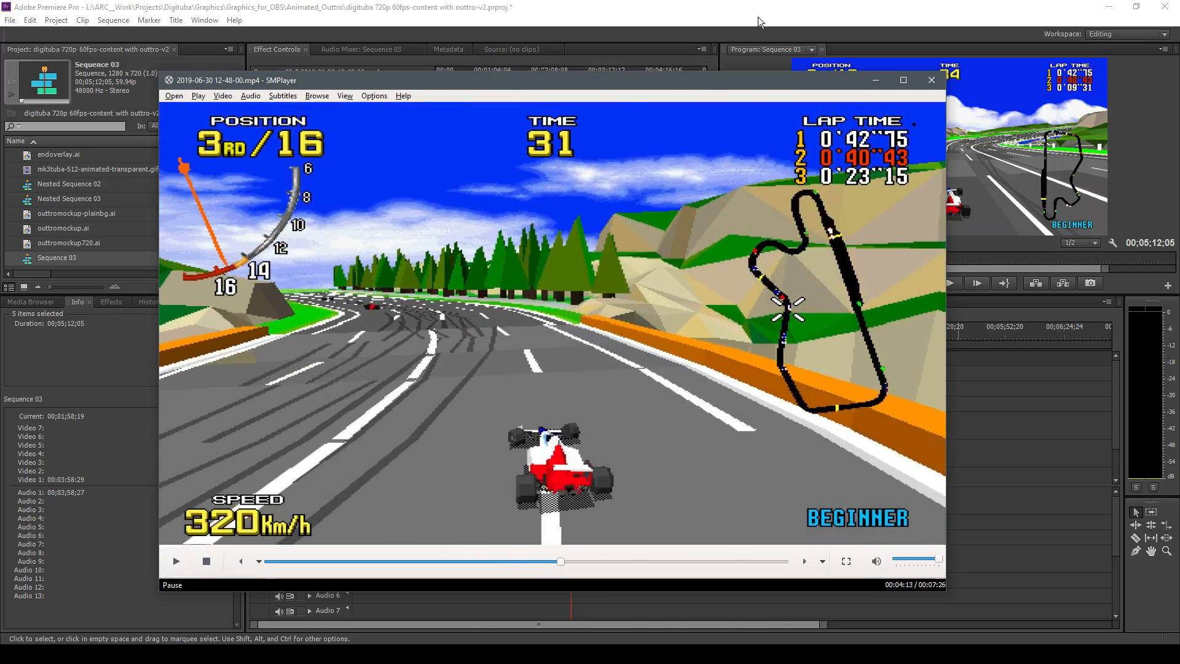
- Bring Premiere Pro forward and play Sequence 03 up to about 00;02;13;58
left_click(931, 81)
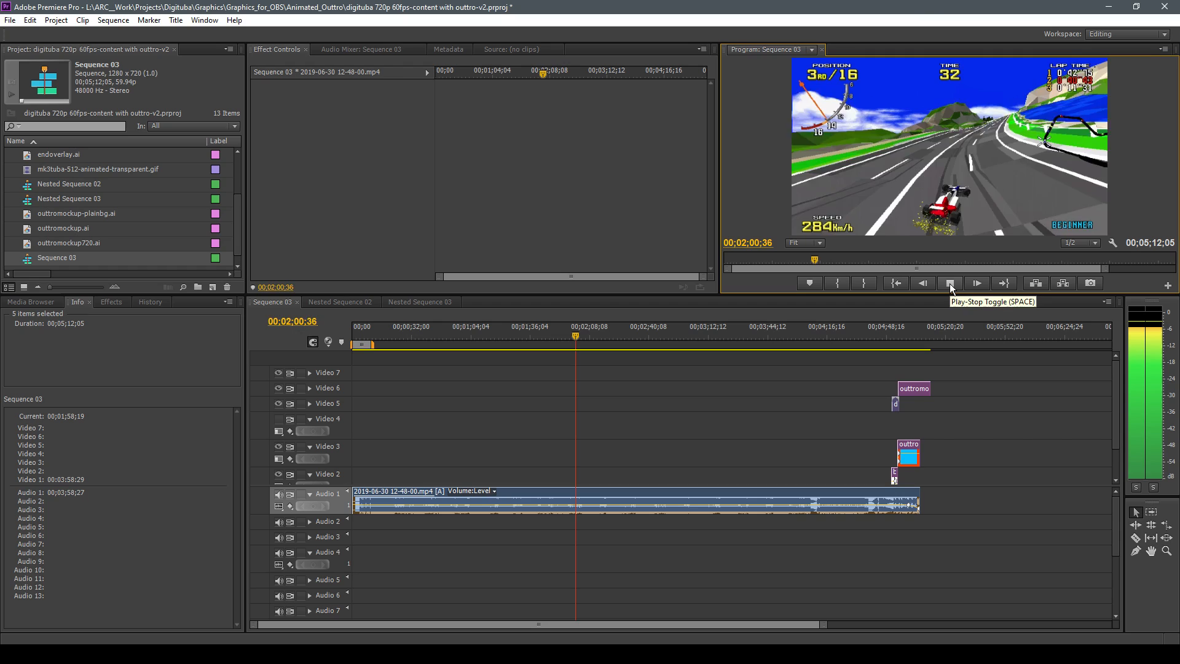
left_click(949, 282)
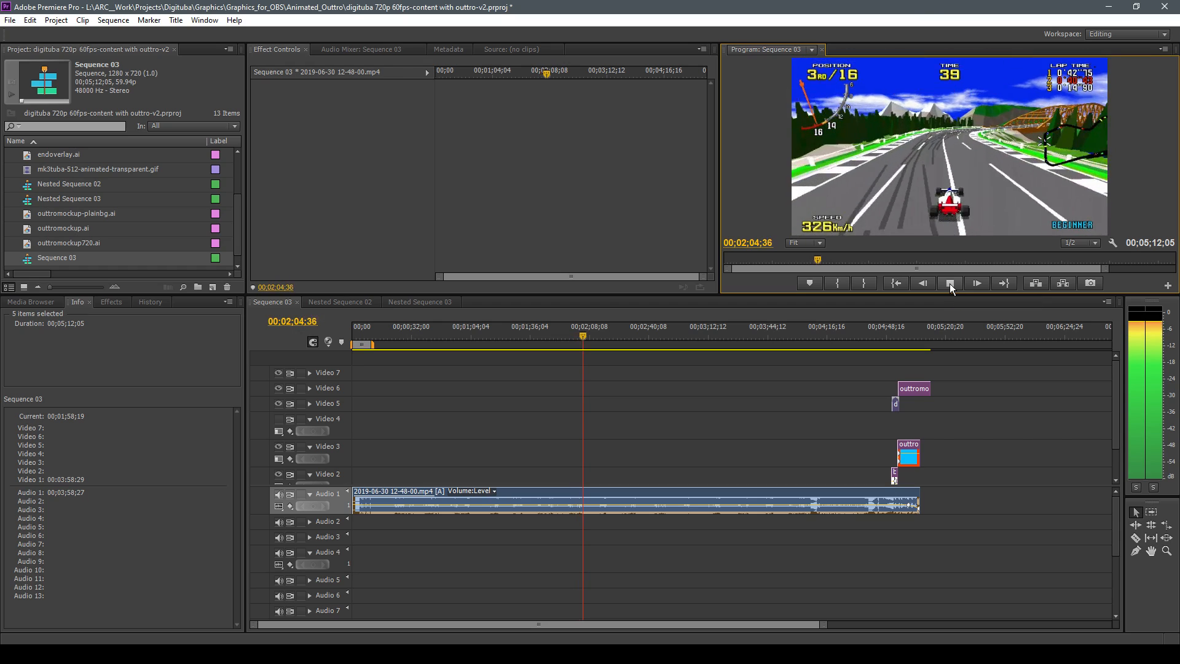
left_click(950, 283)
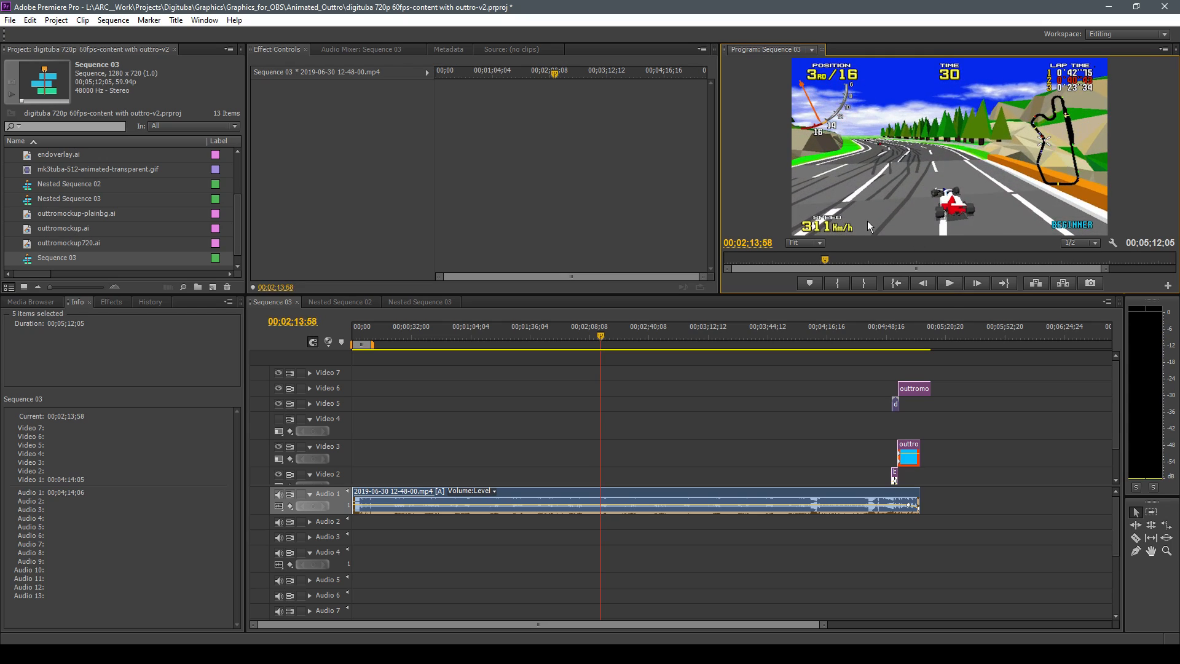
mouse_move(496, 196)
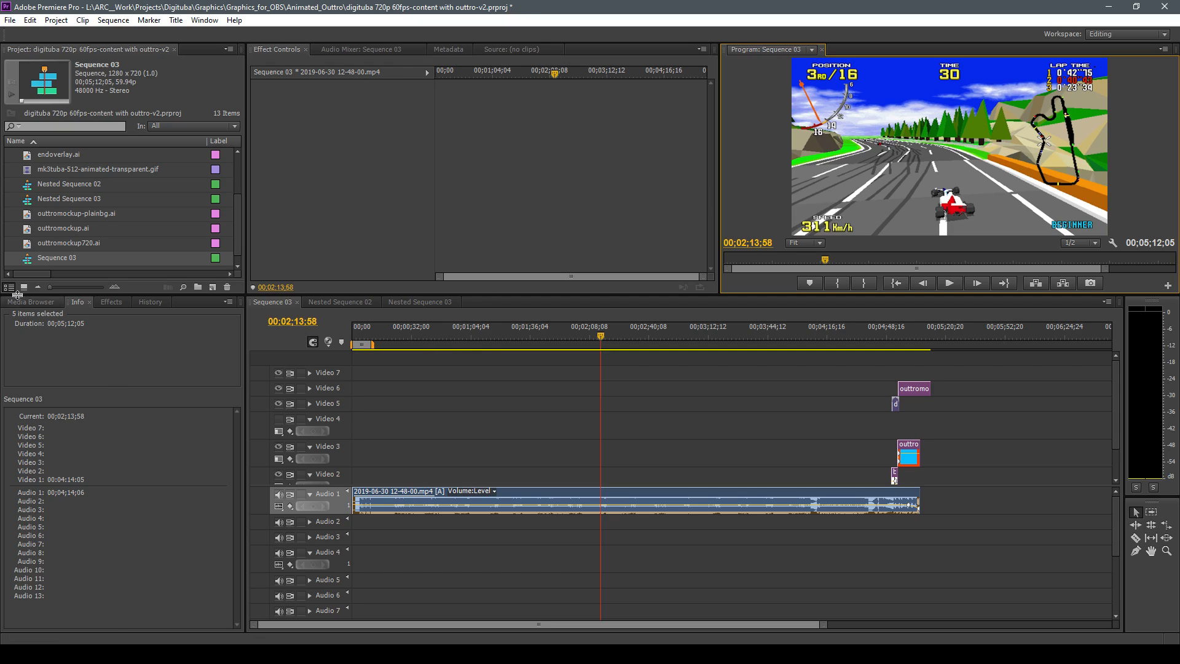
mouse_move(213, 288)
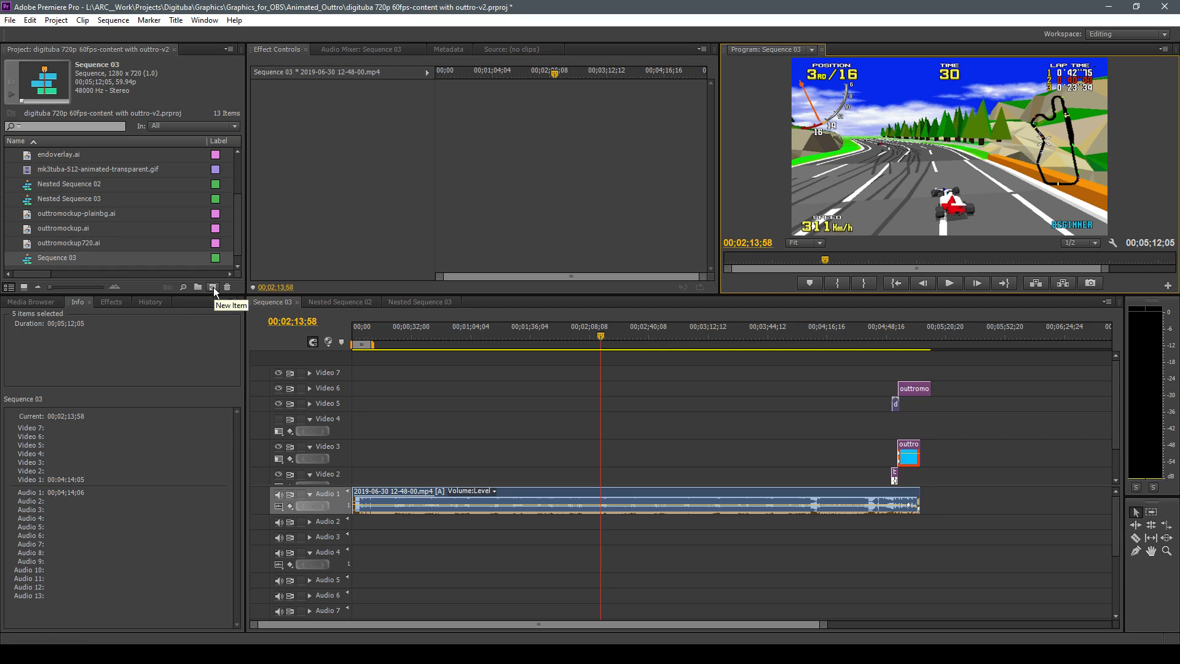
- Create a new empty sequence named Sequence 09 with default settings
left_click(213, 288)
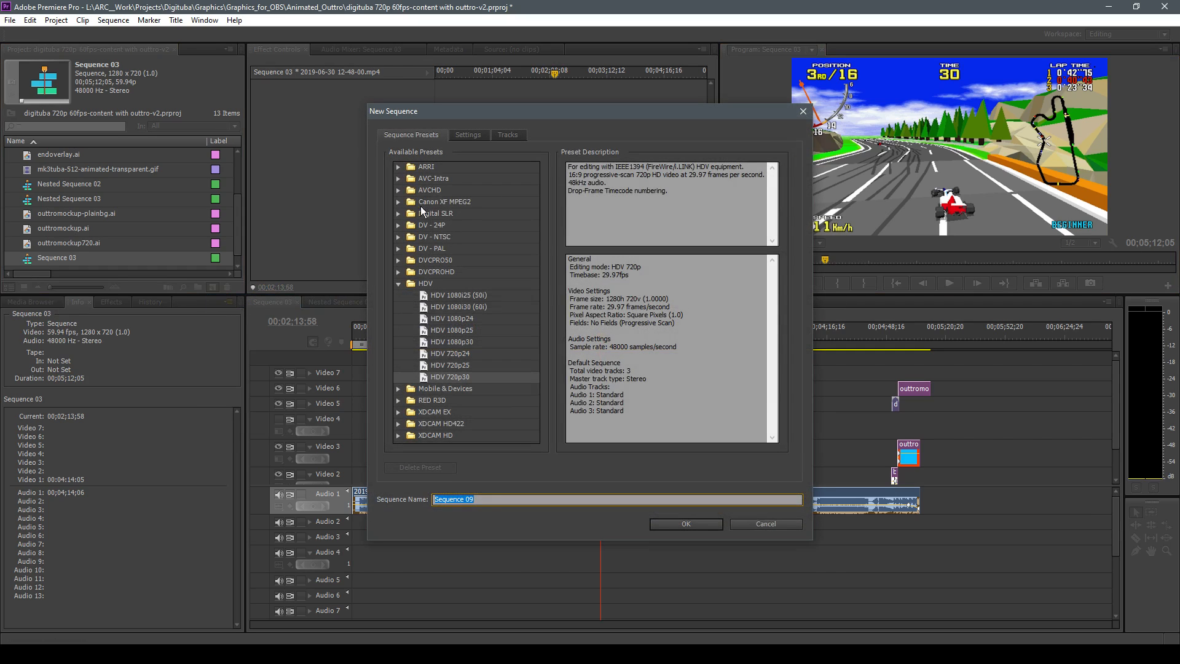
left_click(685, 524)
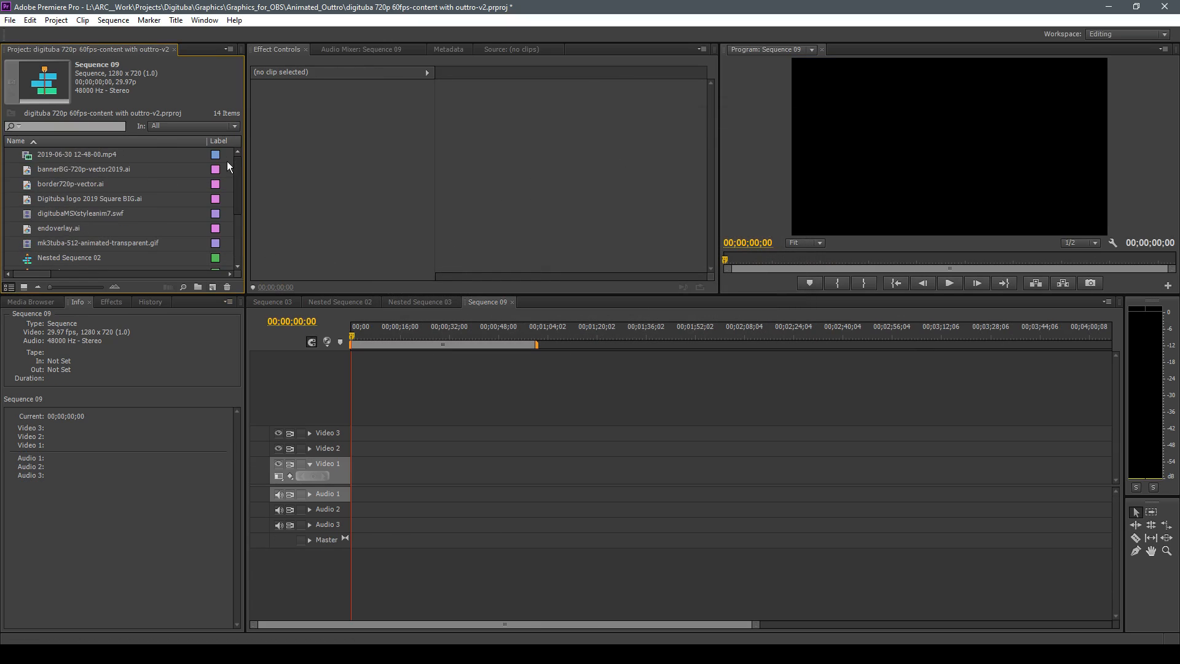
- Match Sequence 09 to the gameplay mp4's settings, then select the placed clip for removal
left_click(77, 155)
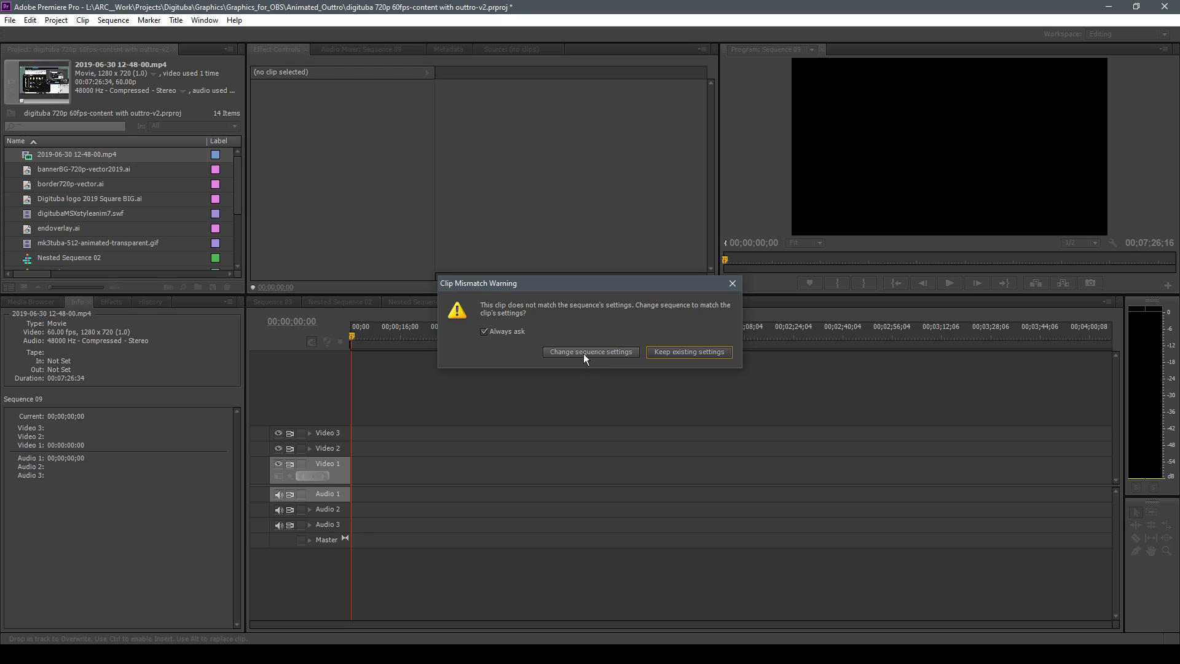
left_click(688, 352)
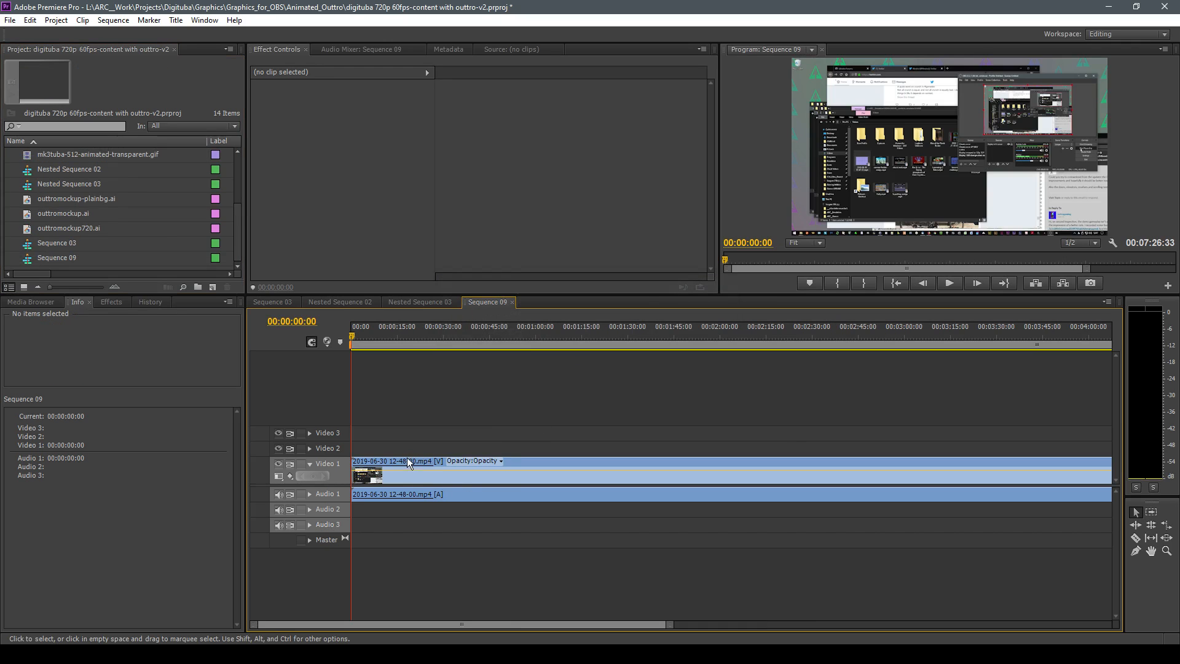
left_click(391, 461)
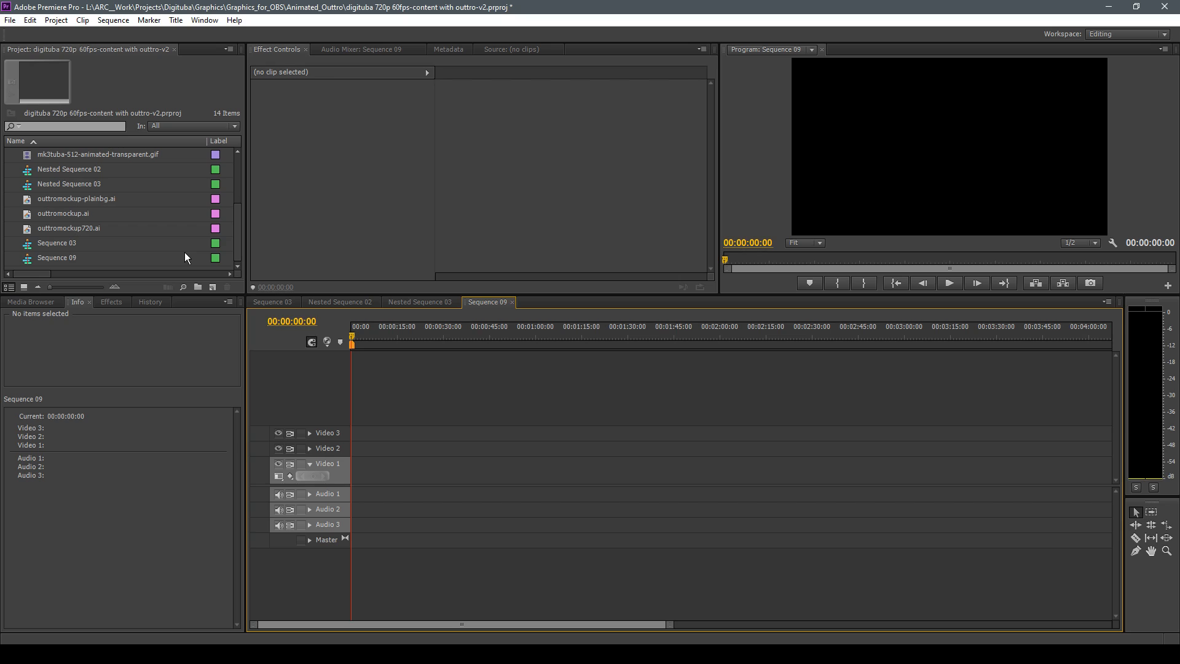
mouse_move(32, 247)
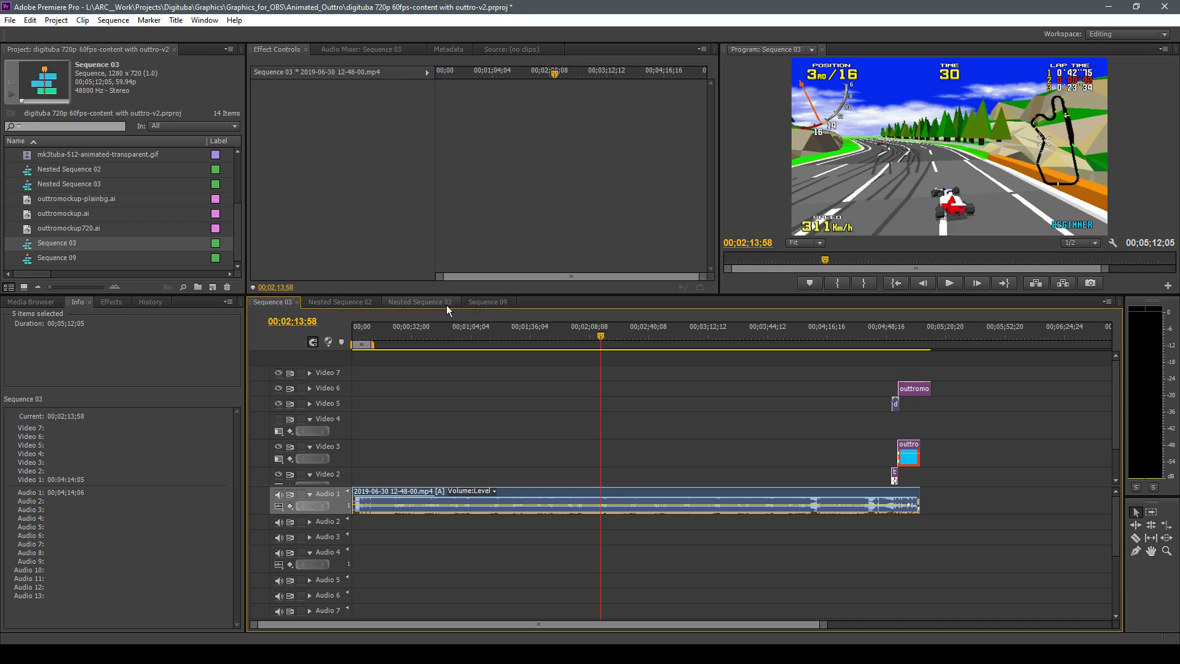
mouse_move(424, 310)
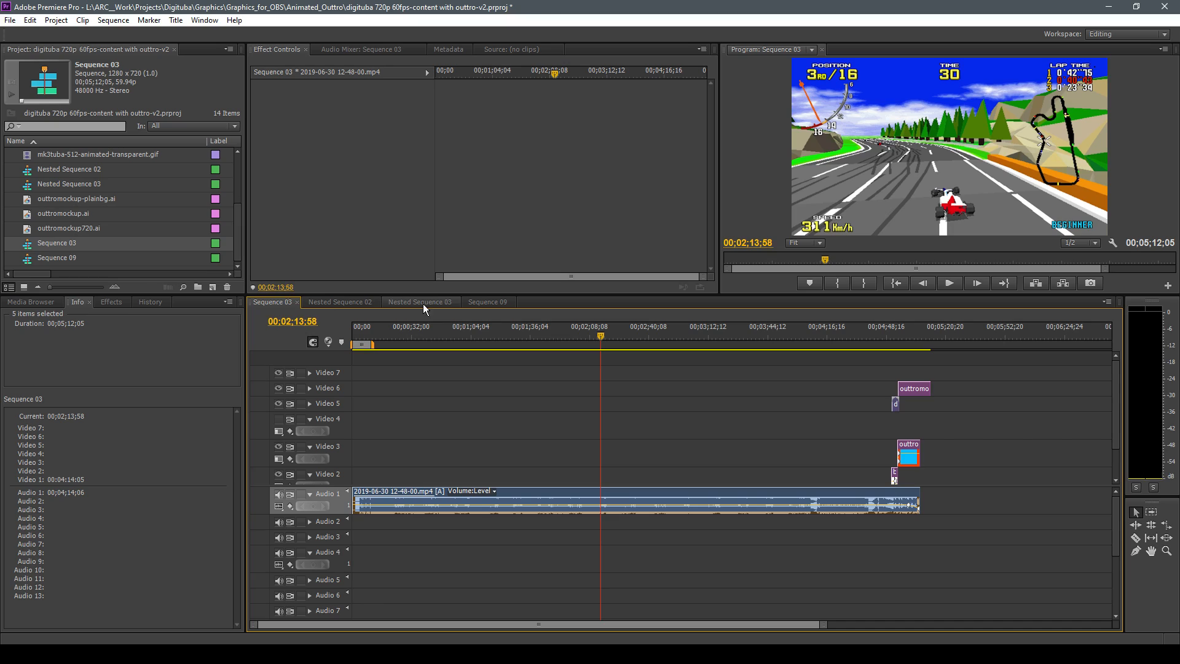
- Paste the Sequence 03 clips into Sequence 09, giving it five video tracks running 00:05:12:04
left_click(487, 302)
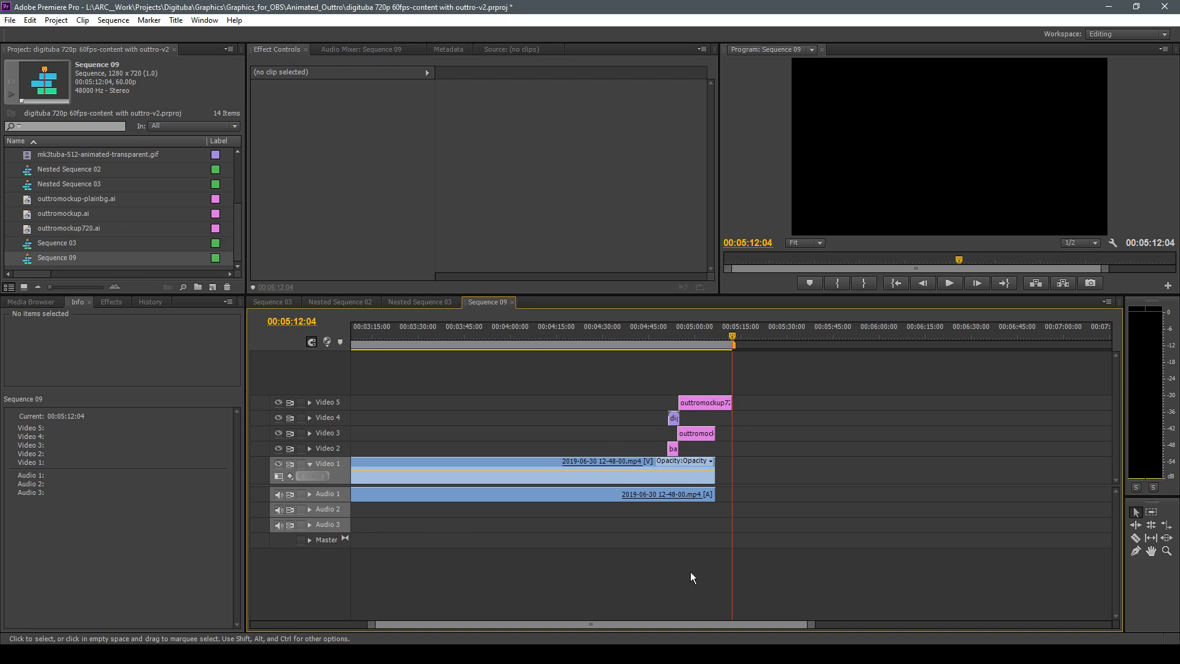
left_click(273, 302)
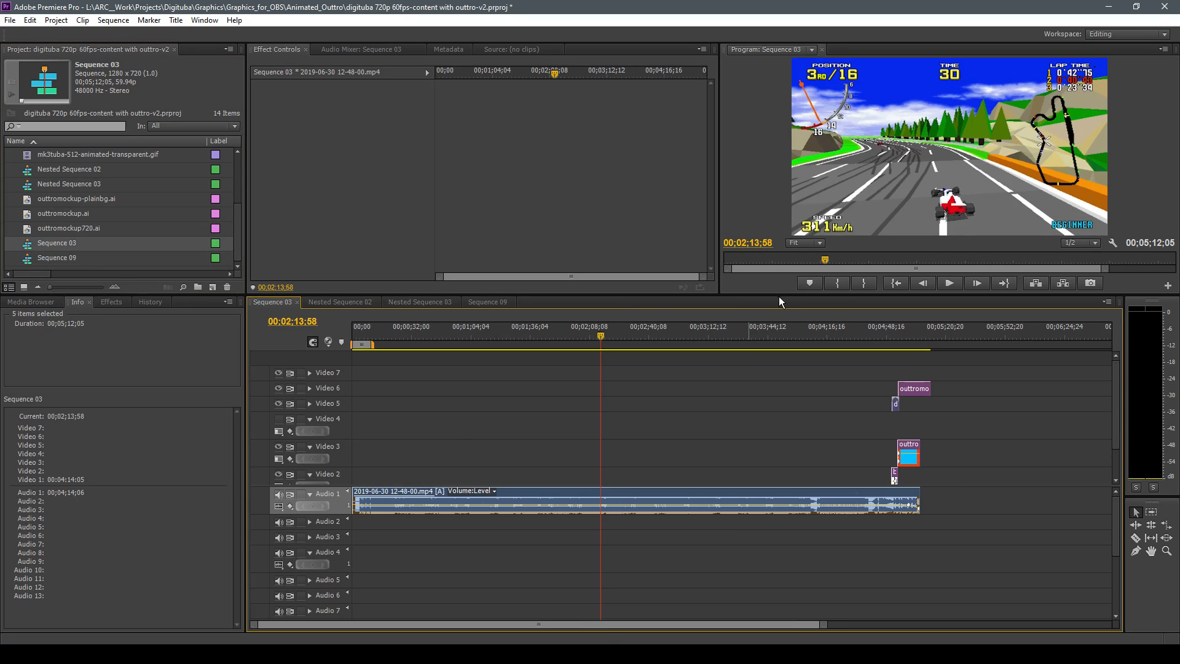
mouse_move(25, 260)
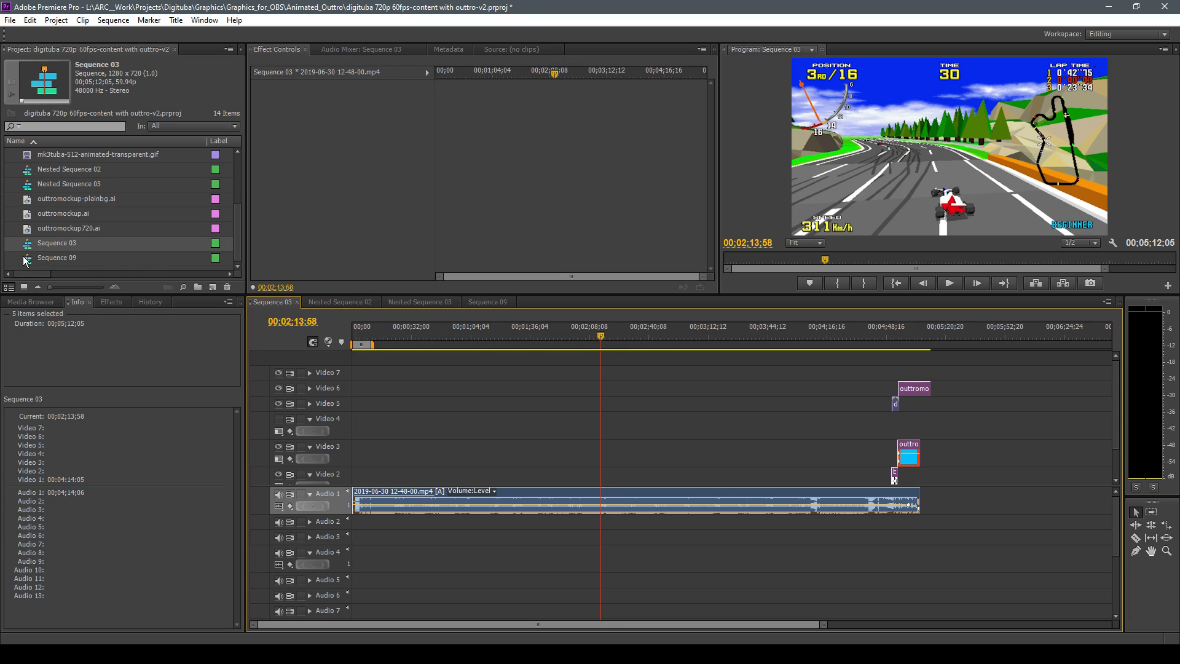
left_click(487, 303)
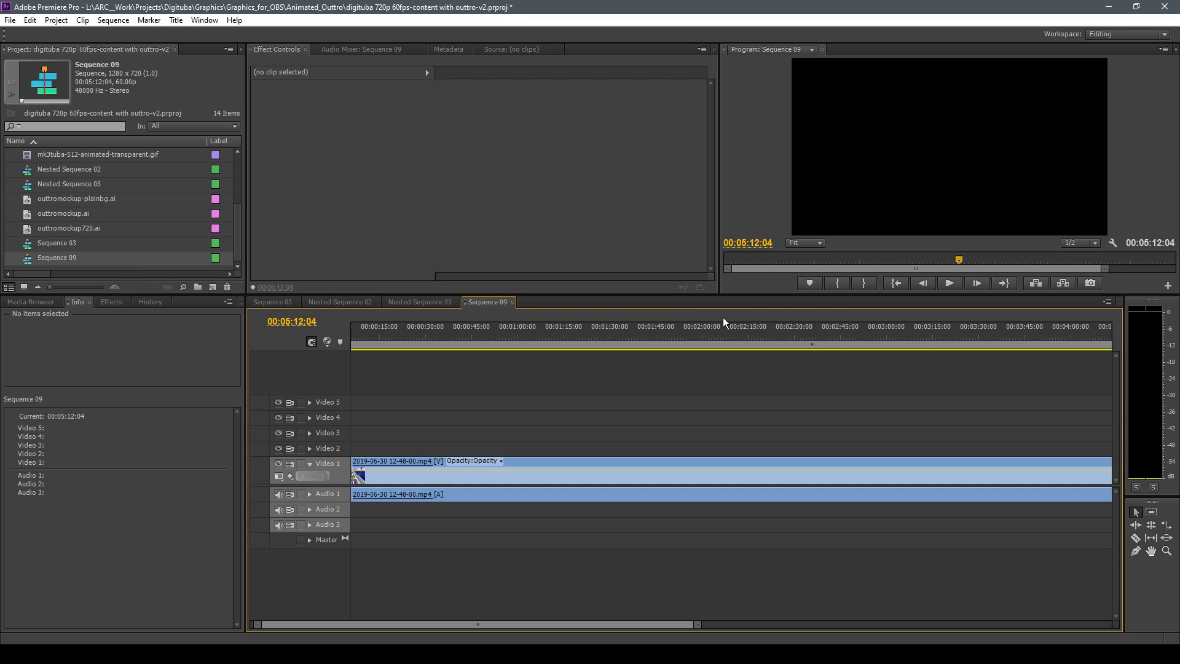
- Play Sequence 09 from about 2:05 and stop it
left_click(719, 326)
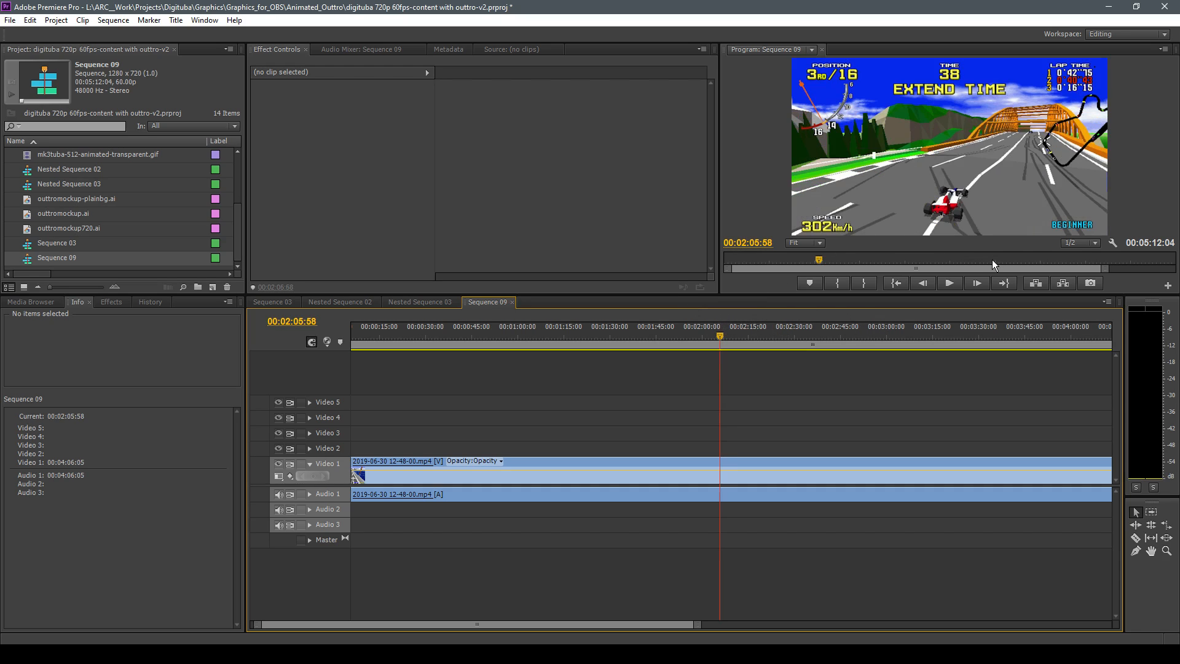
left_click(949, 283)
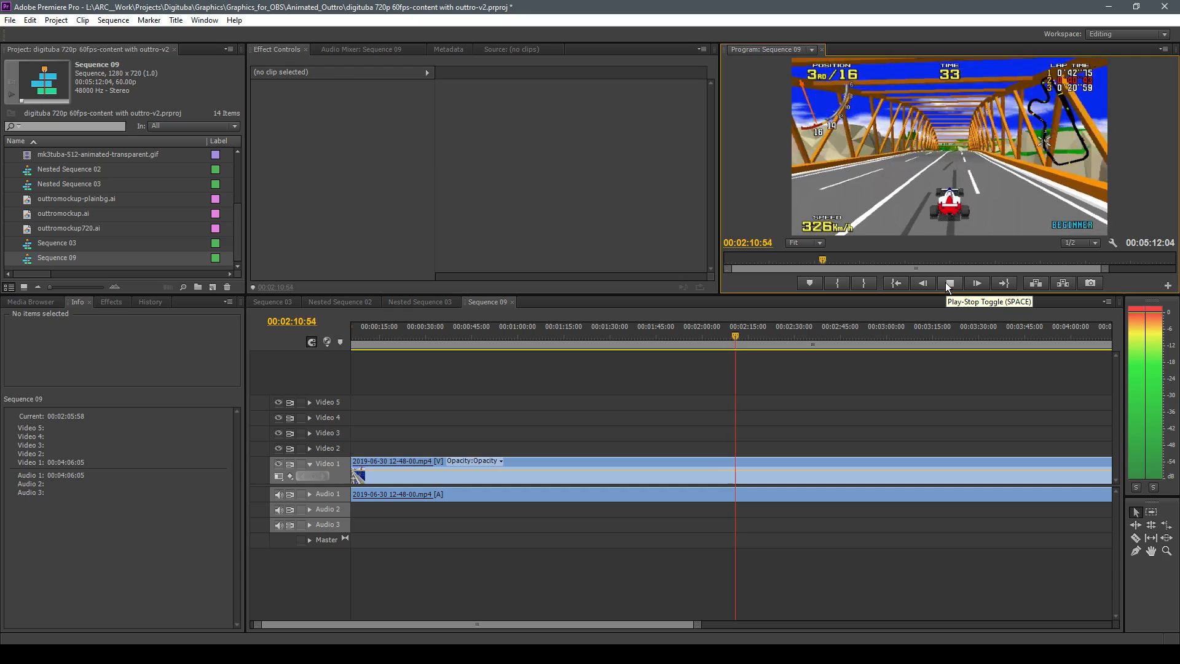
left_click(951, 283)
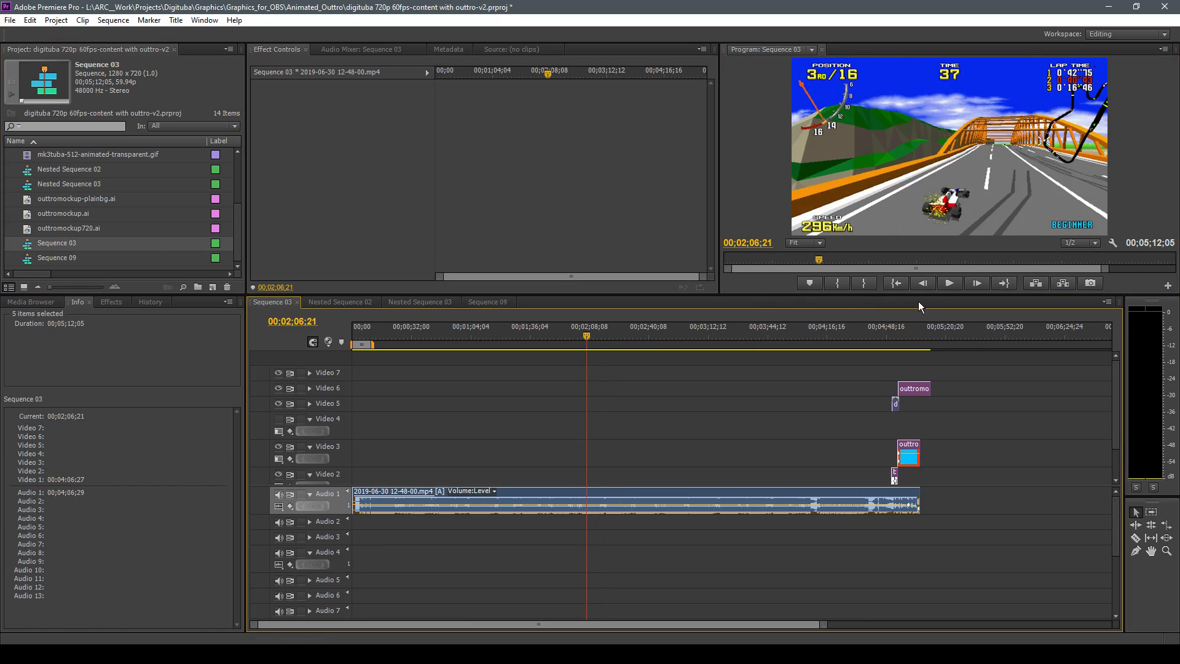
- Play the same stretch in Sequence 03, stopping at 00;02;10;02
left_click(949, 283)
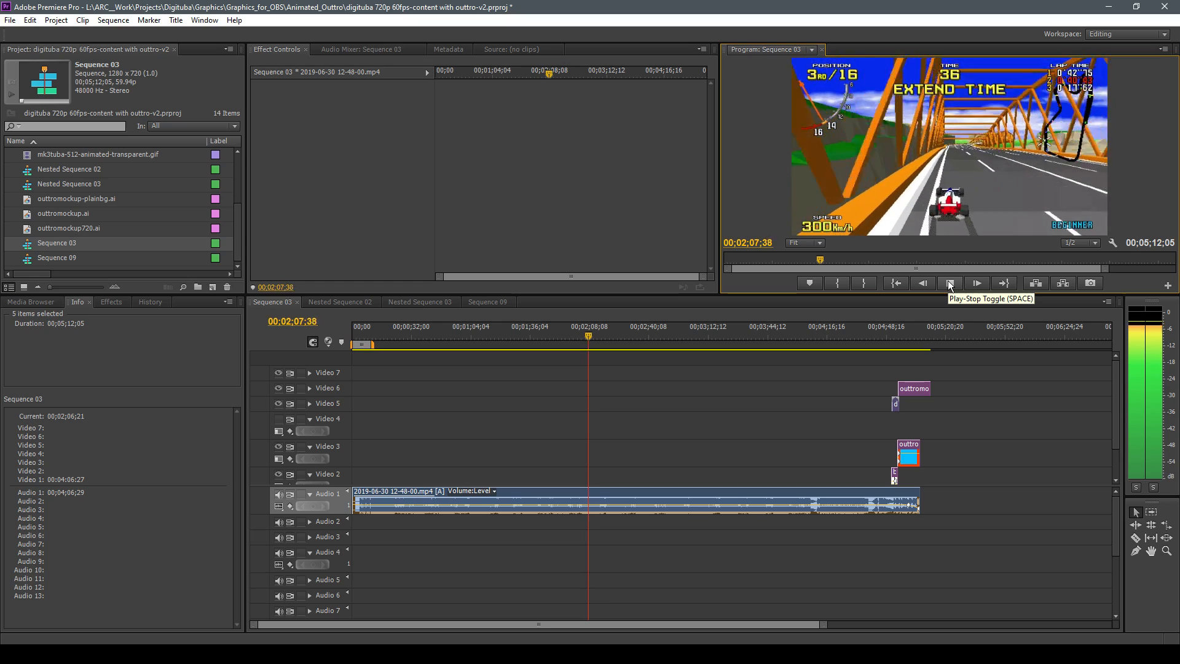
left_click(949, 283)
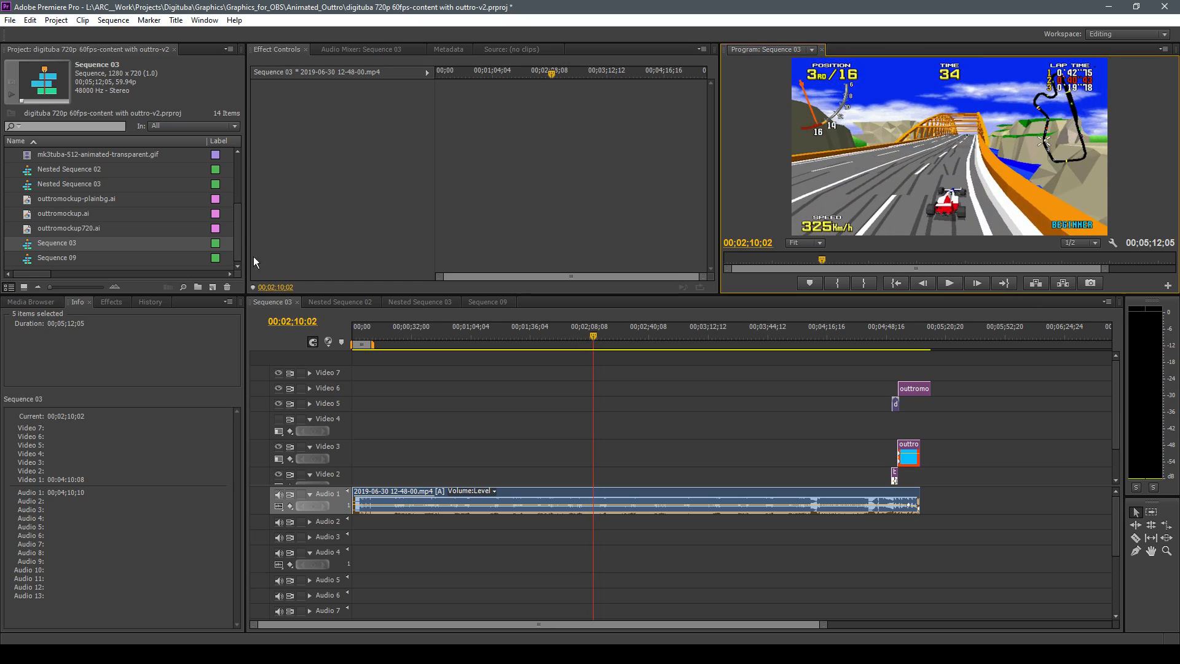
mouse_move(229, 256)
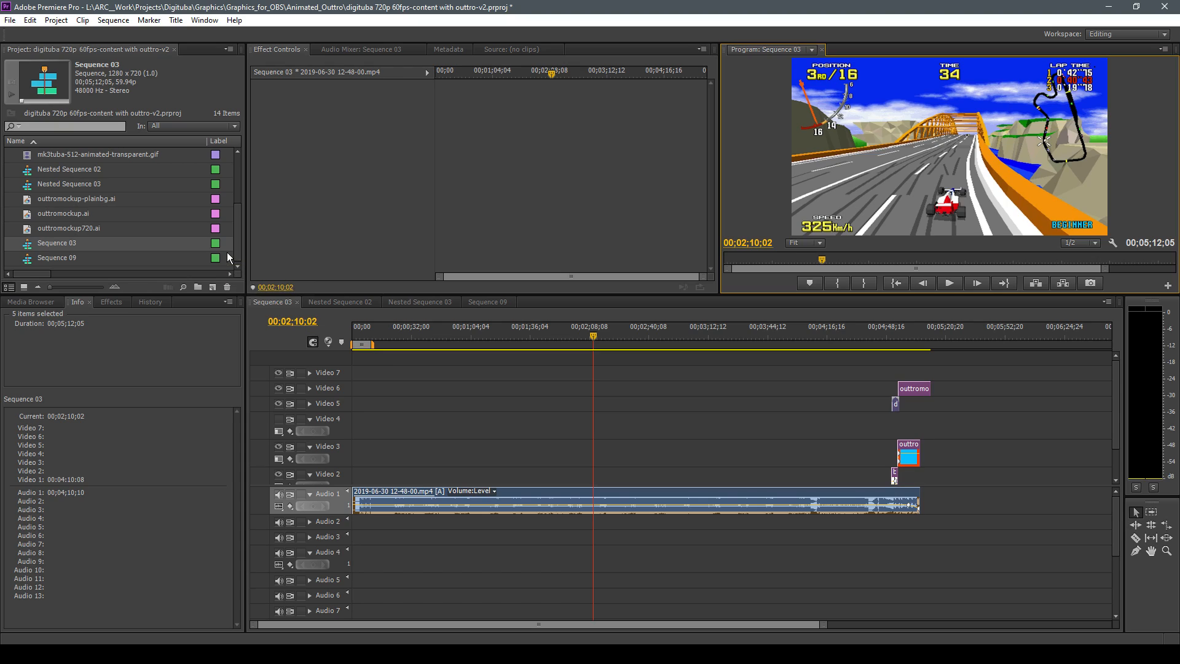